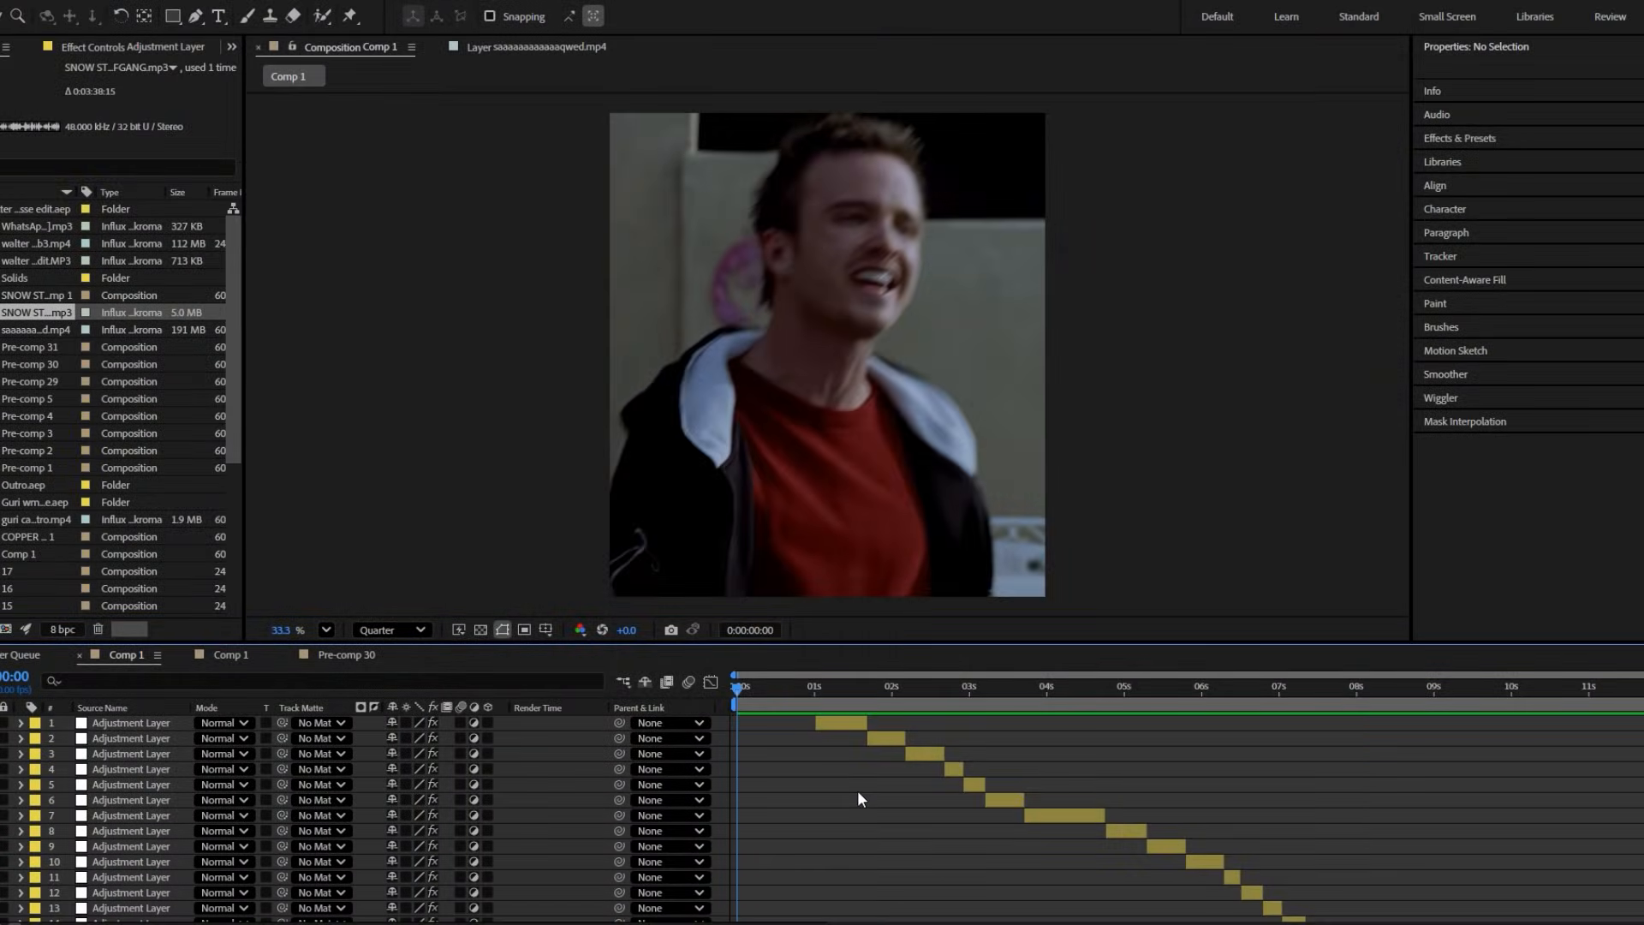
Step: Create a new adjustment layer above the clips, starting at the cut around 02:11
click(842, 687)
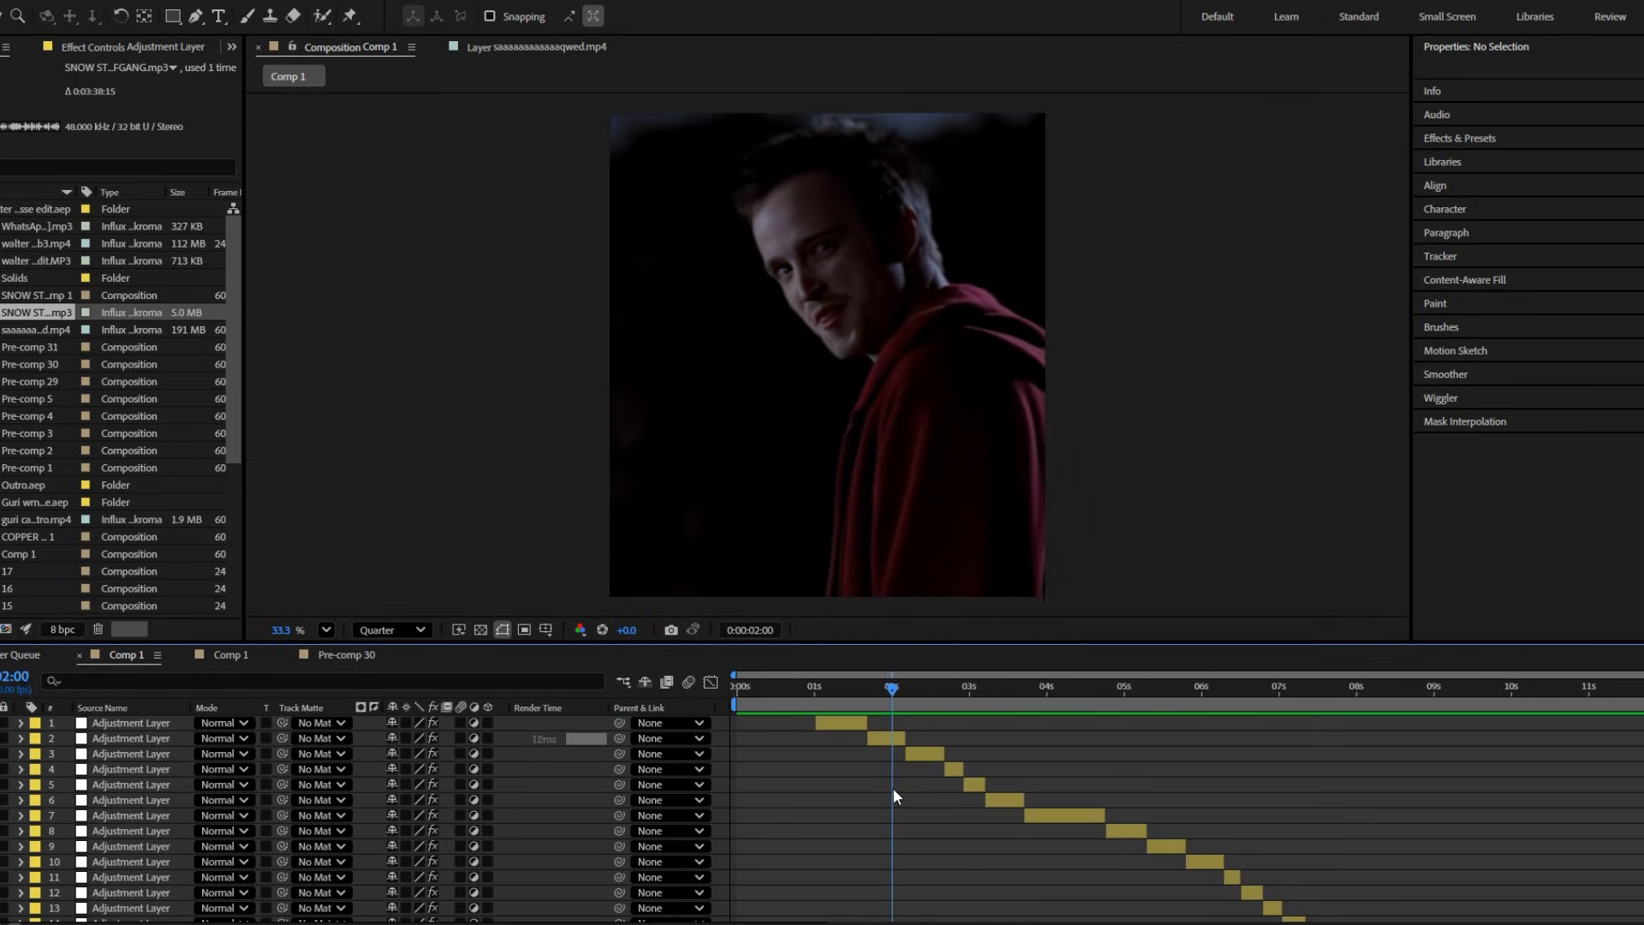
click(896, 686)
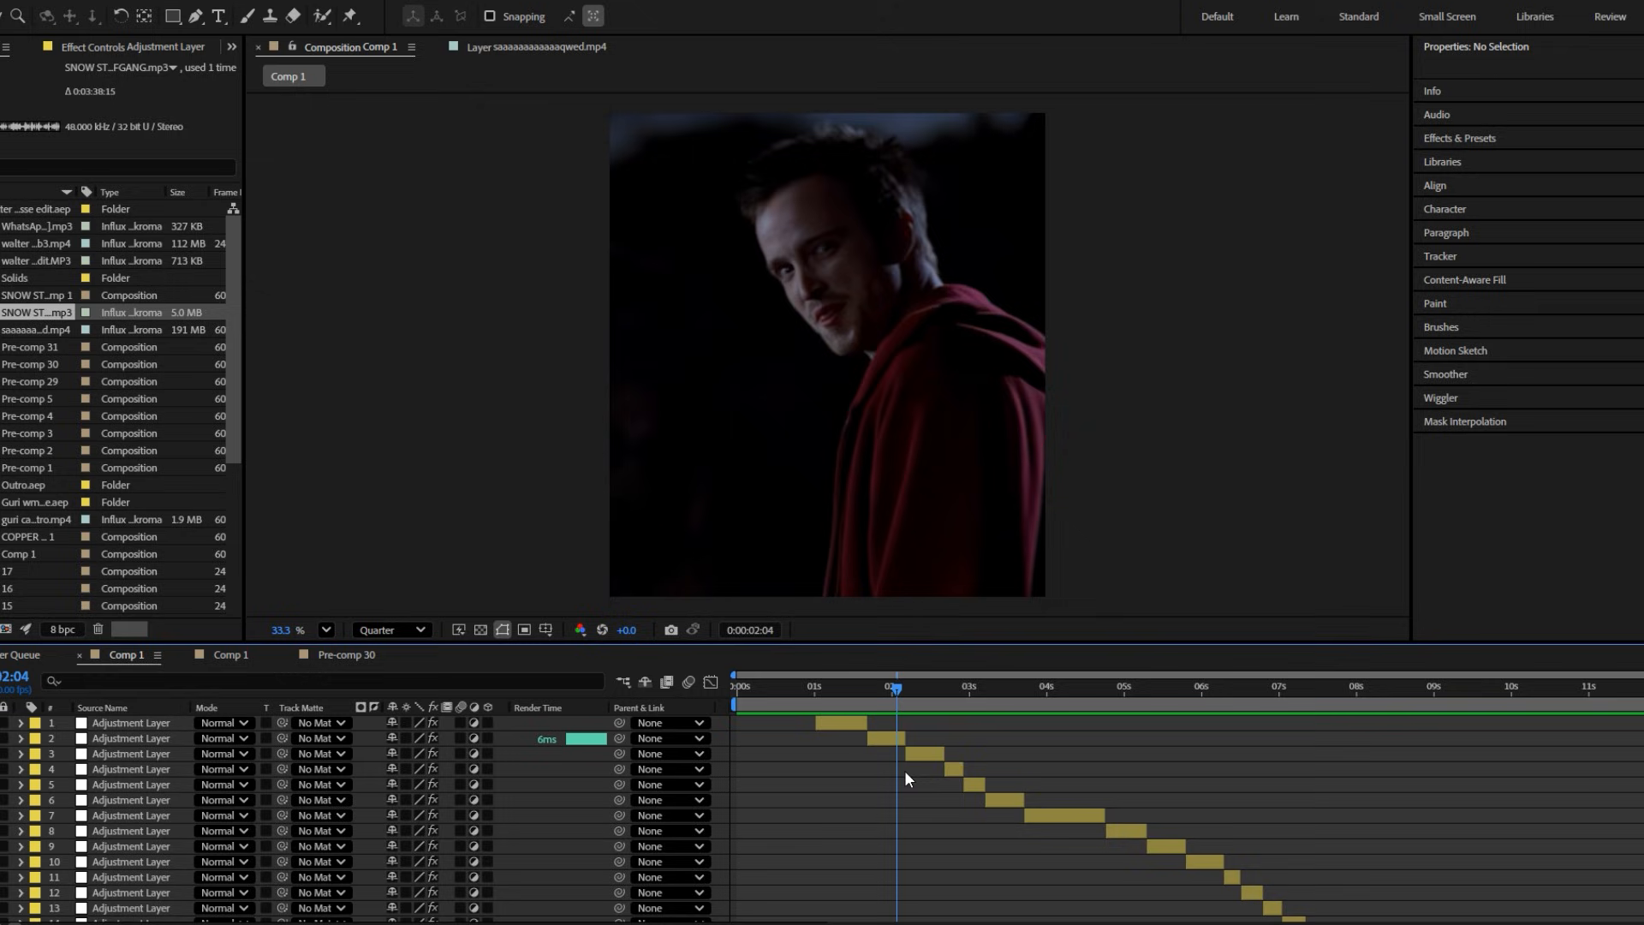
click(908, 753)
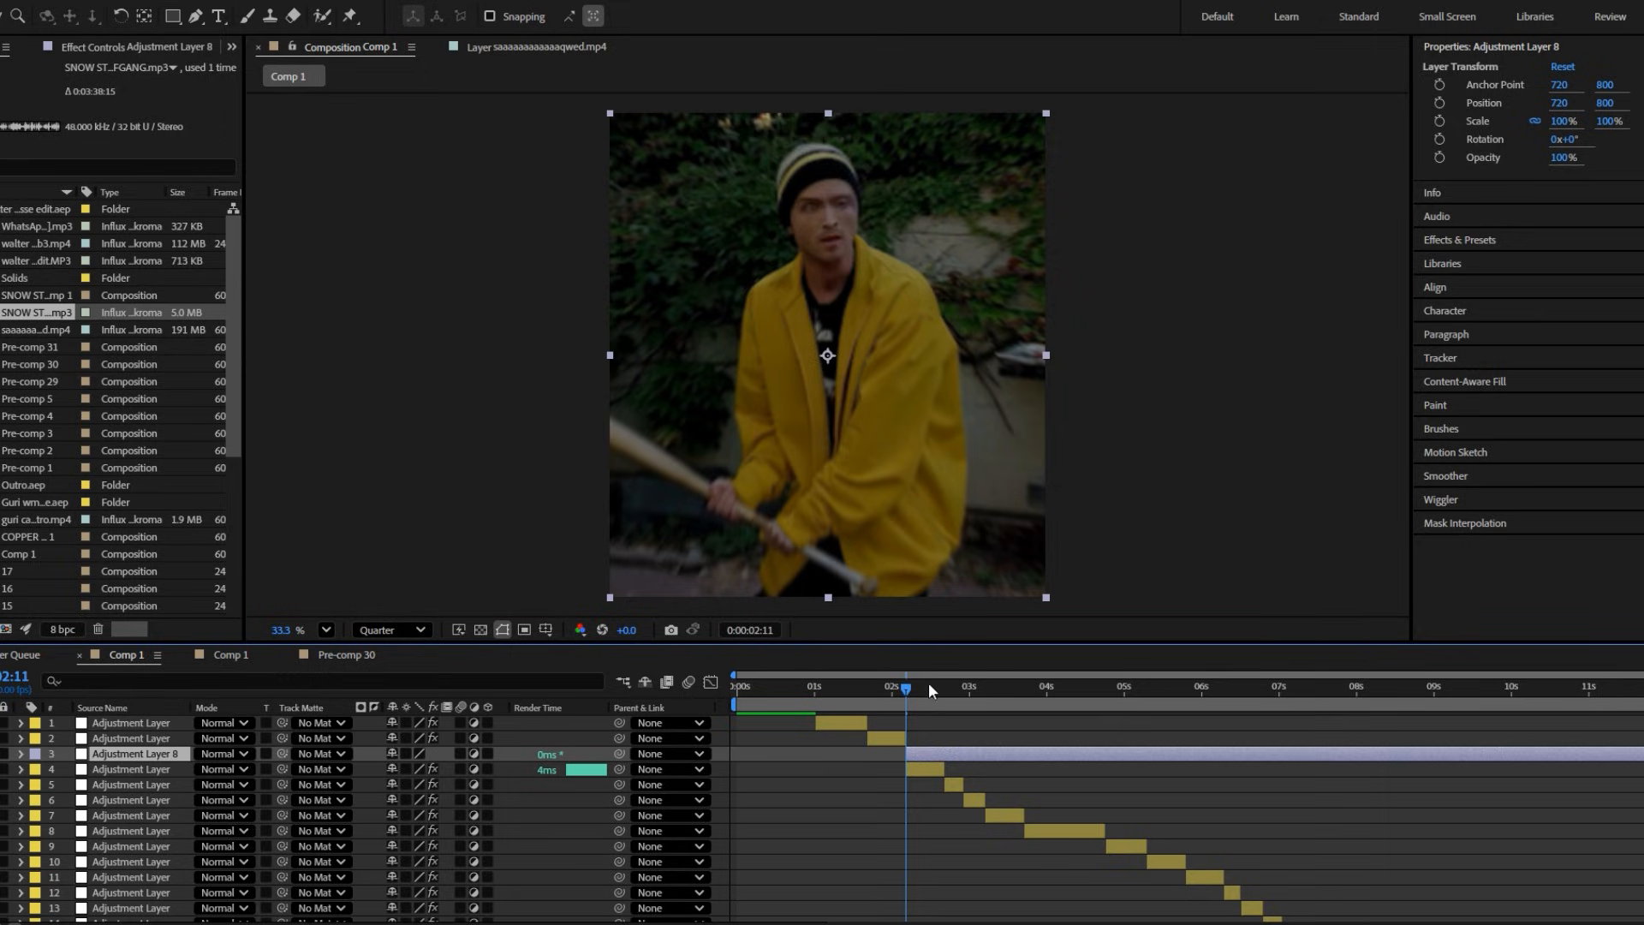
Step: Trim the adjustment layer to end near 04s and apply Radial Blur with Type set to Spin
click(1048, 686)
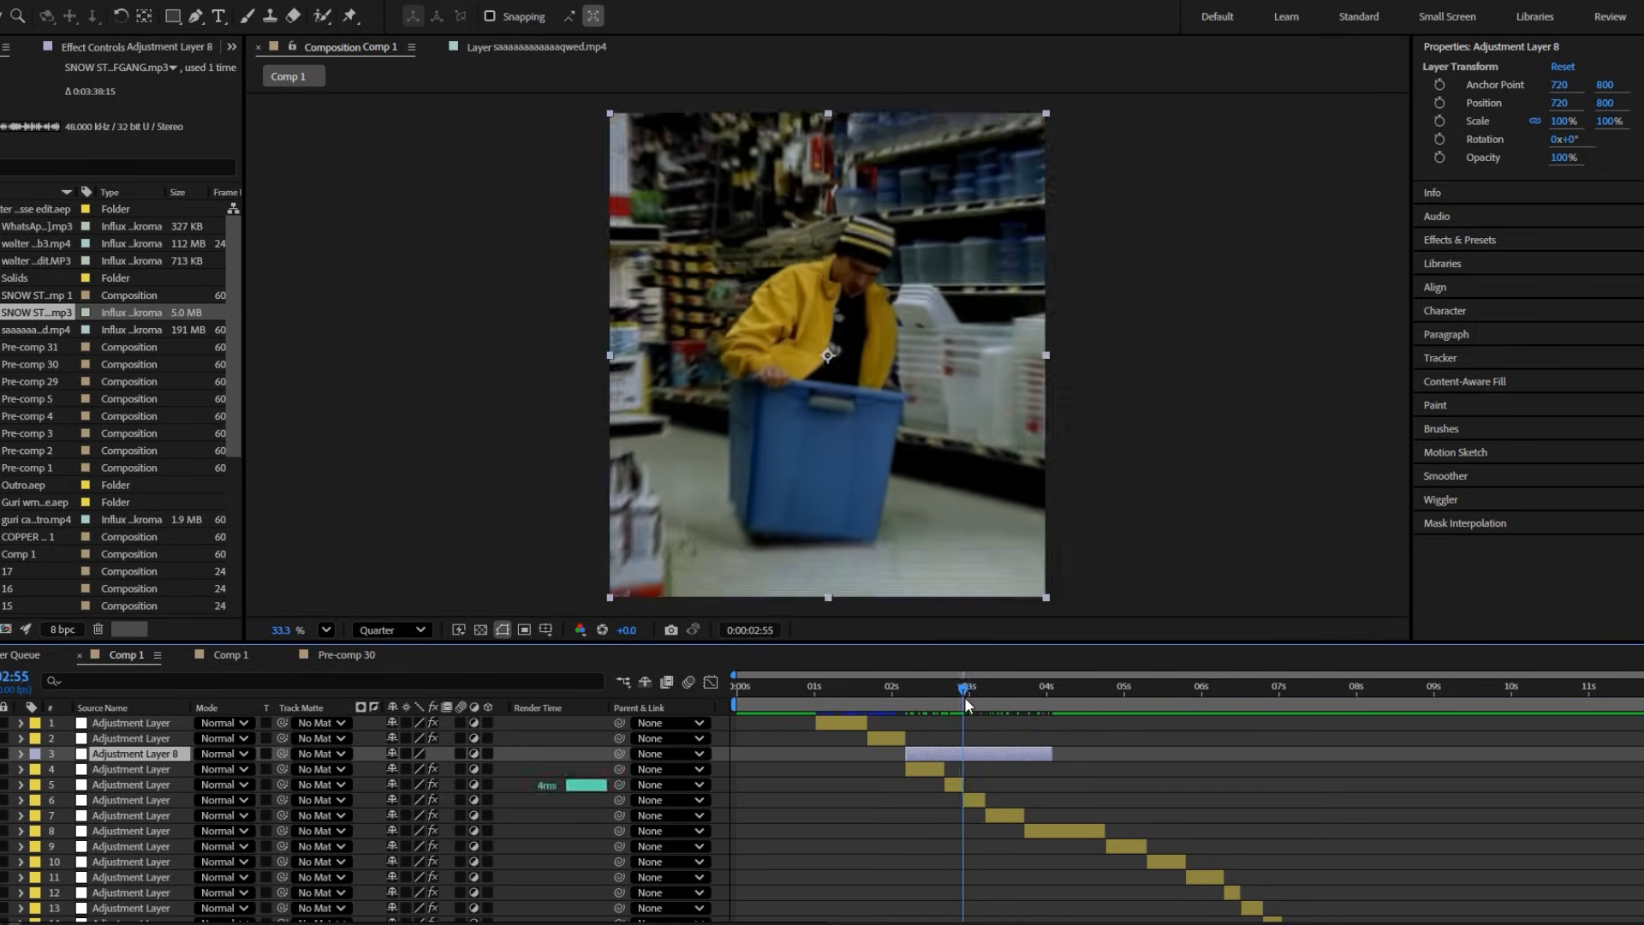
text(r)
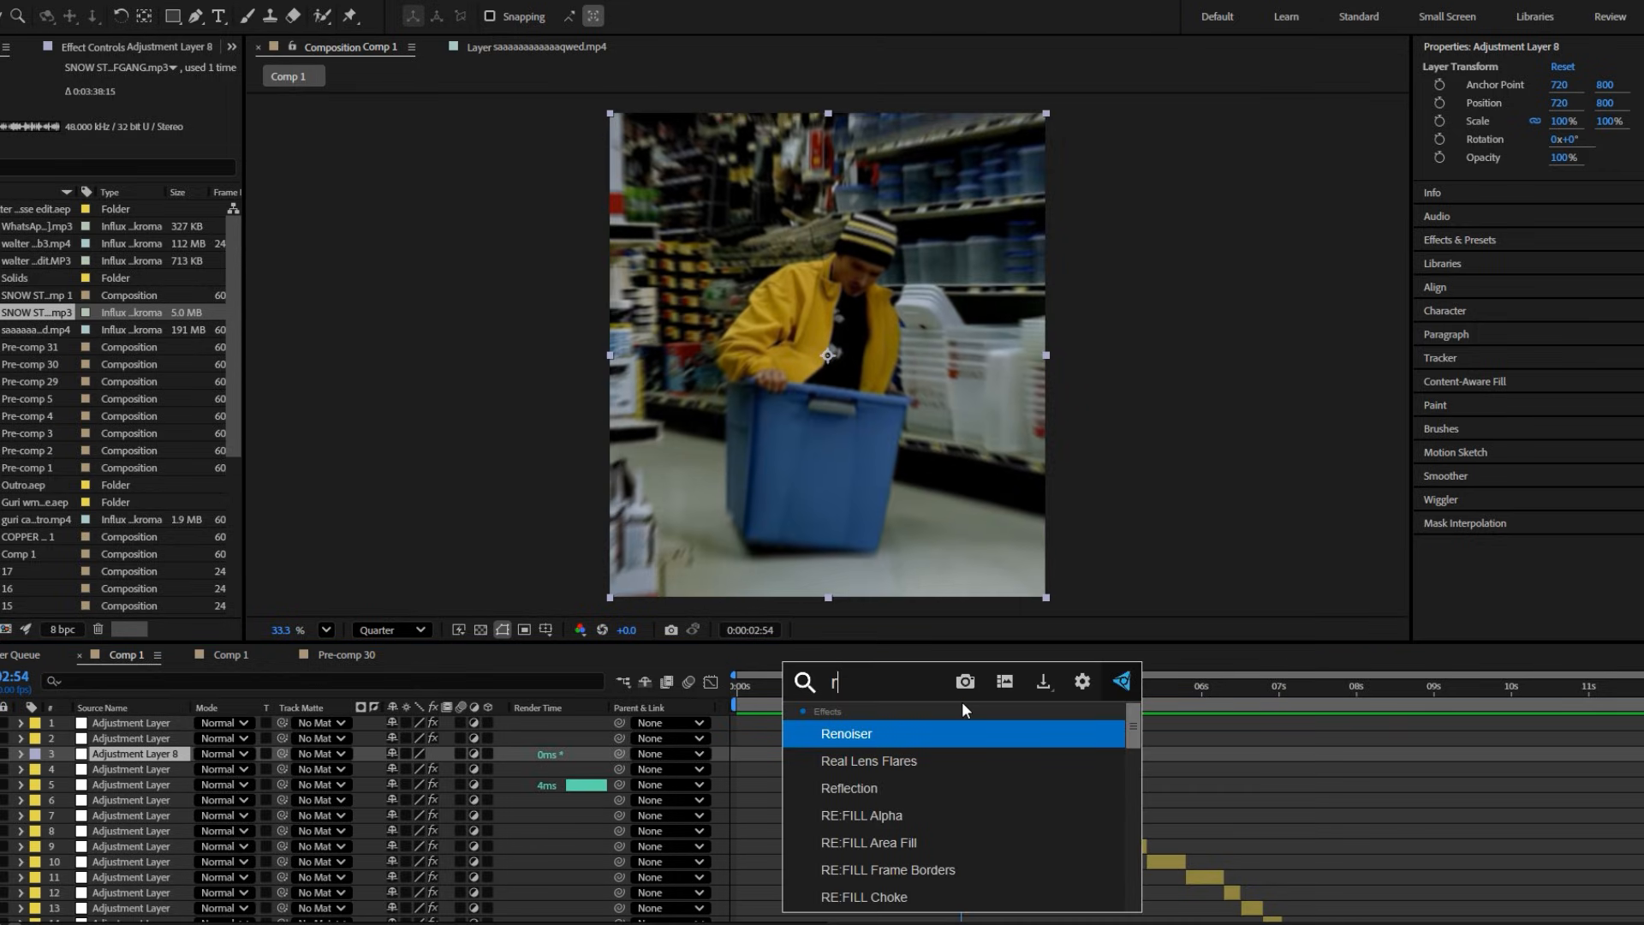
text(adial)
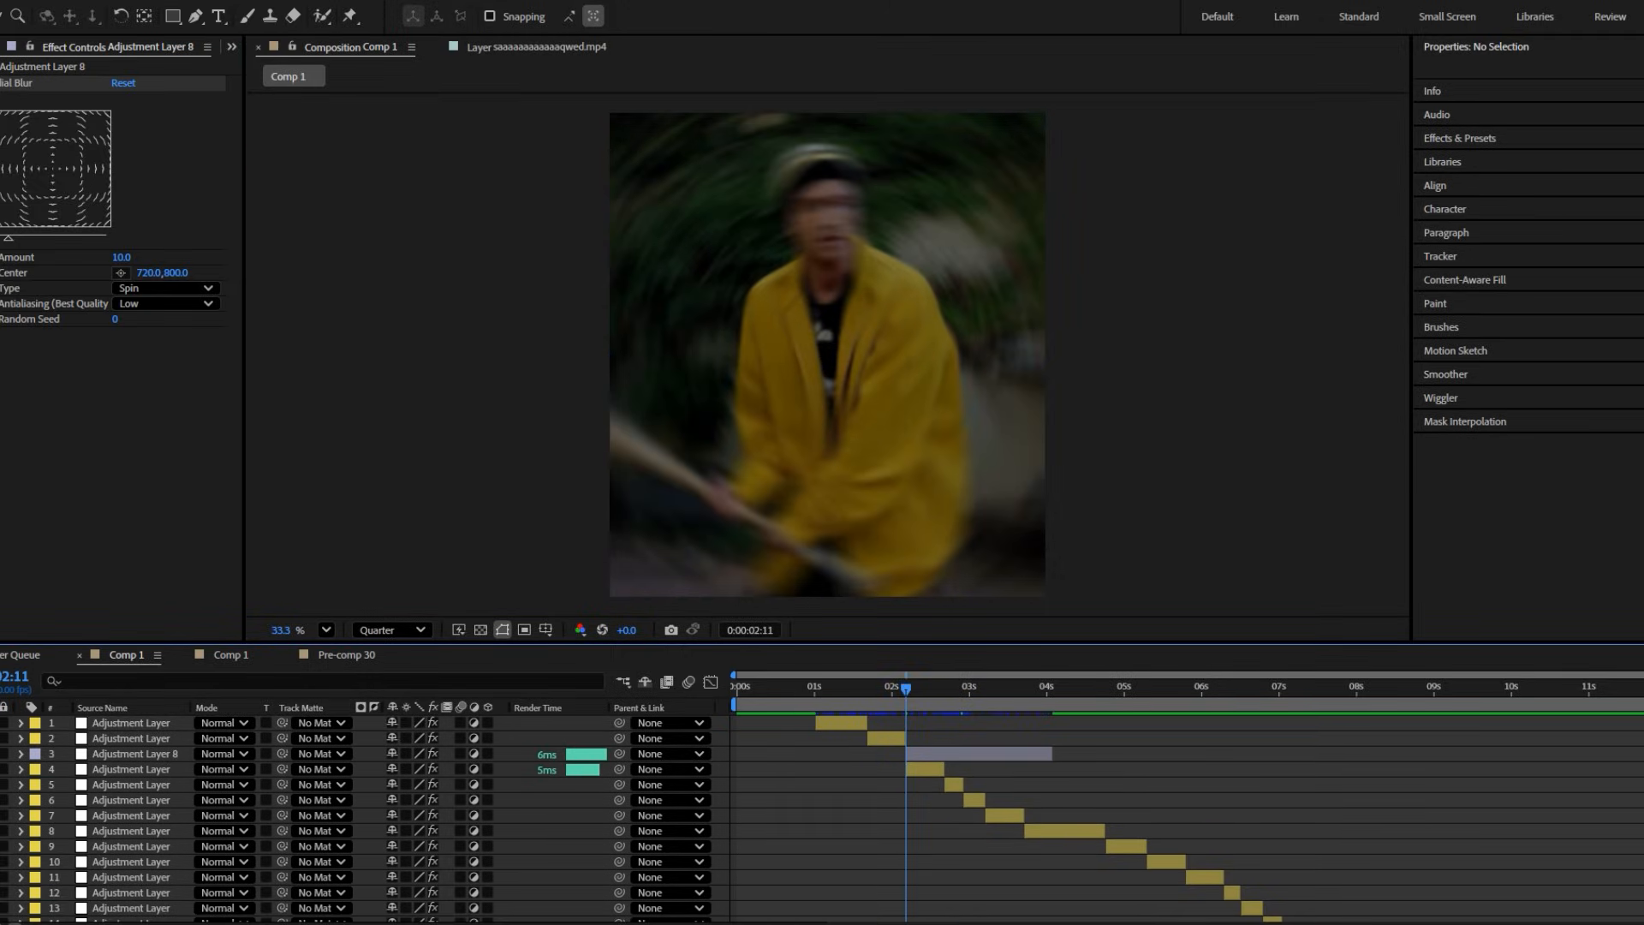
Step: Set the Radial Blur Amount to 6 and Center to 744,534, previewing frames across the section
click(134, 753)
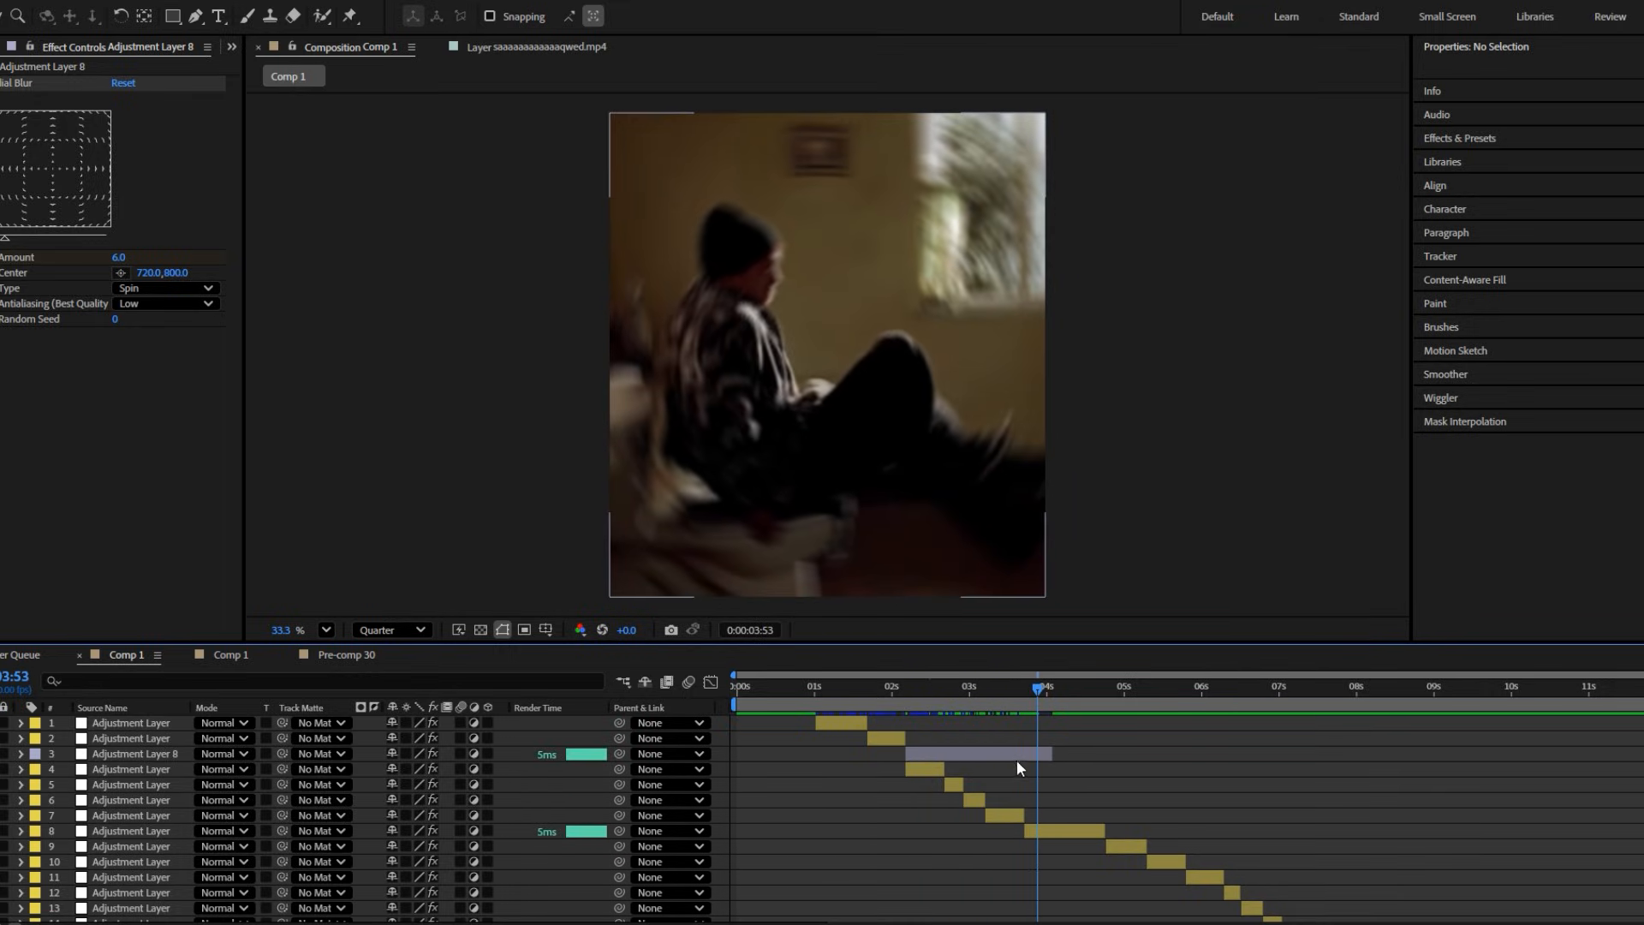
click(133, 753)
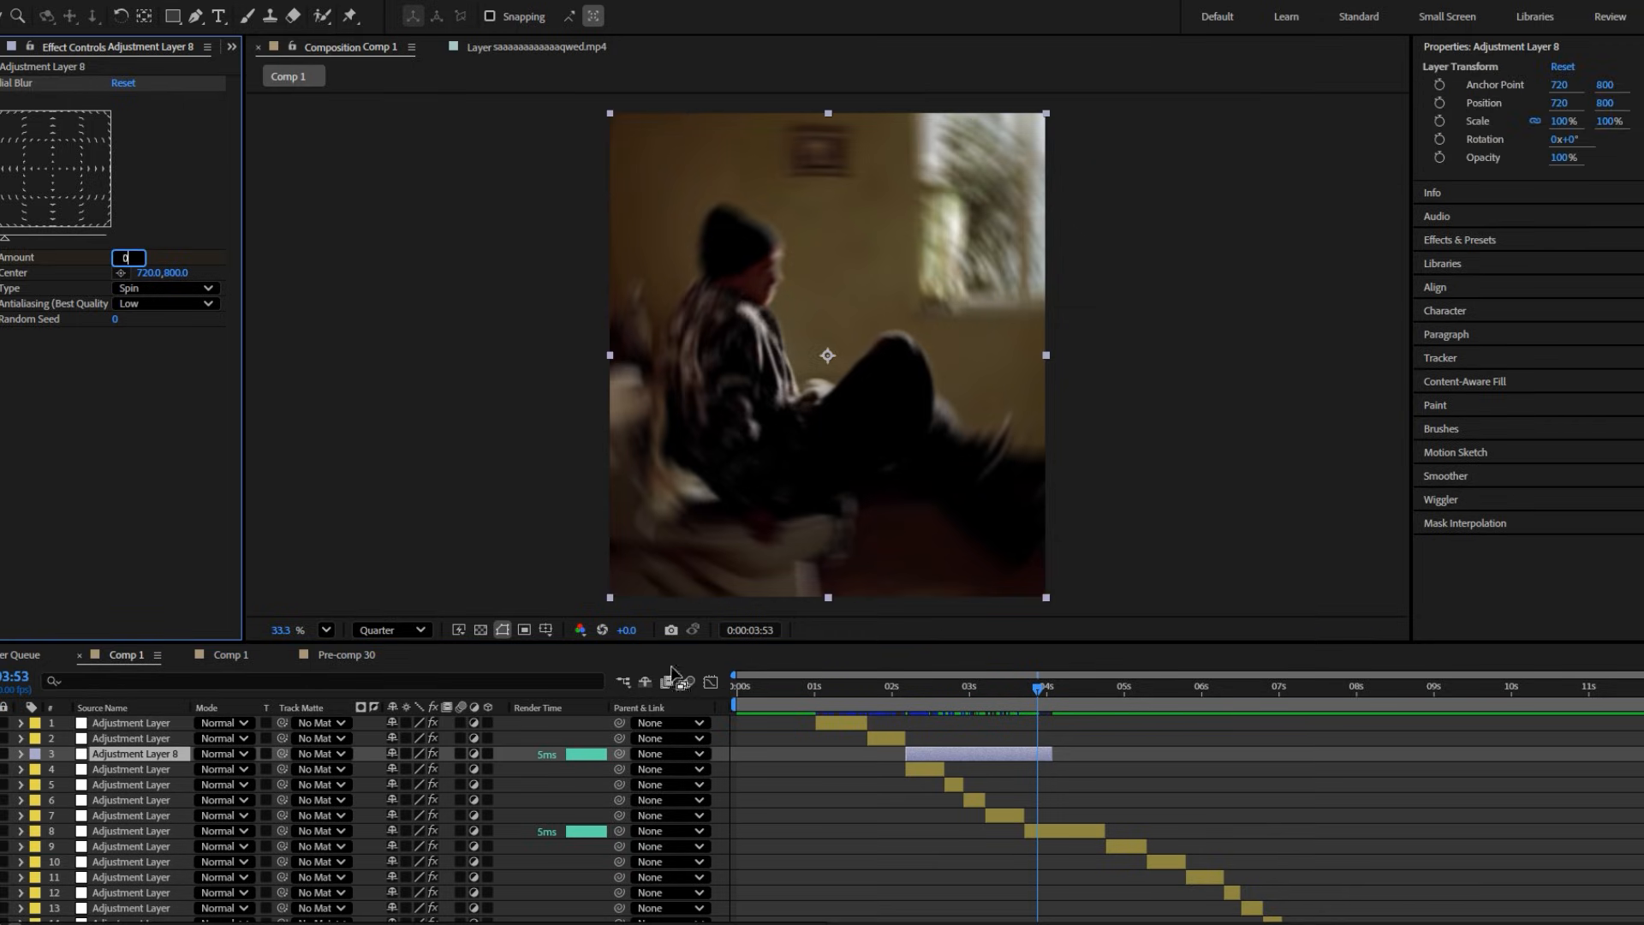
click(1022, 696)
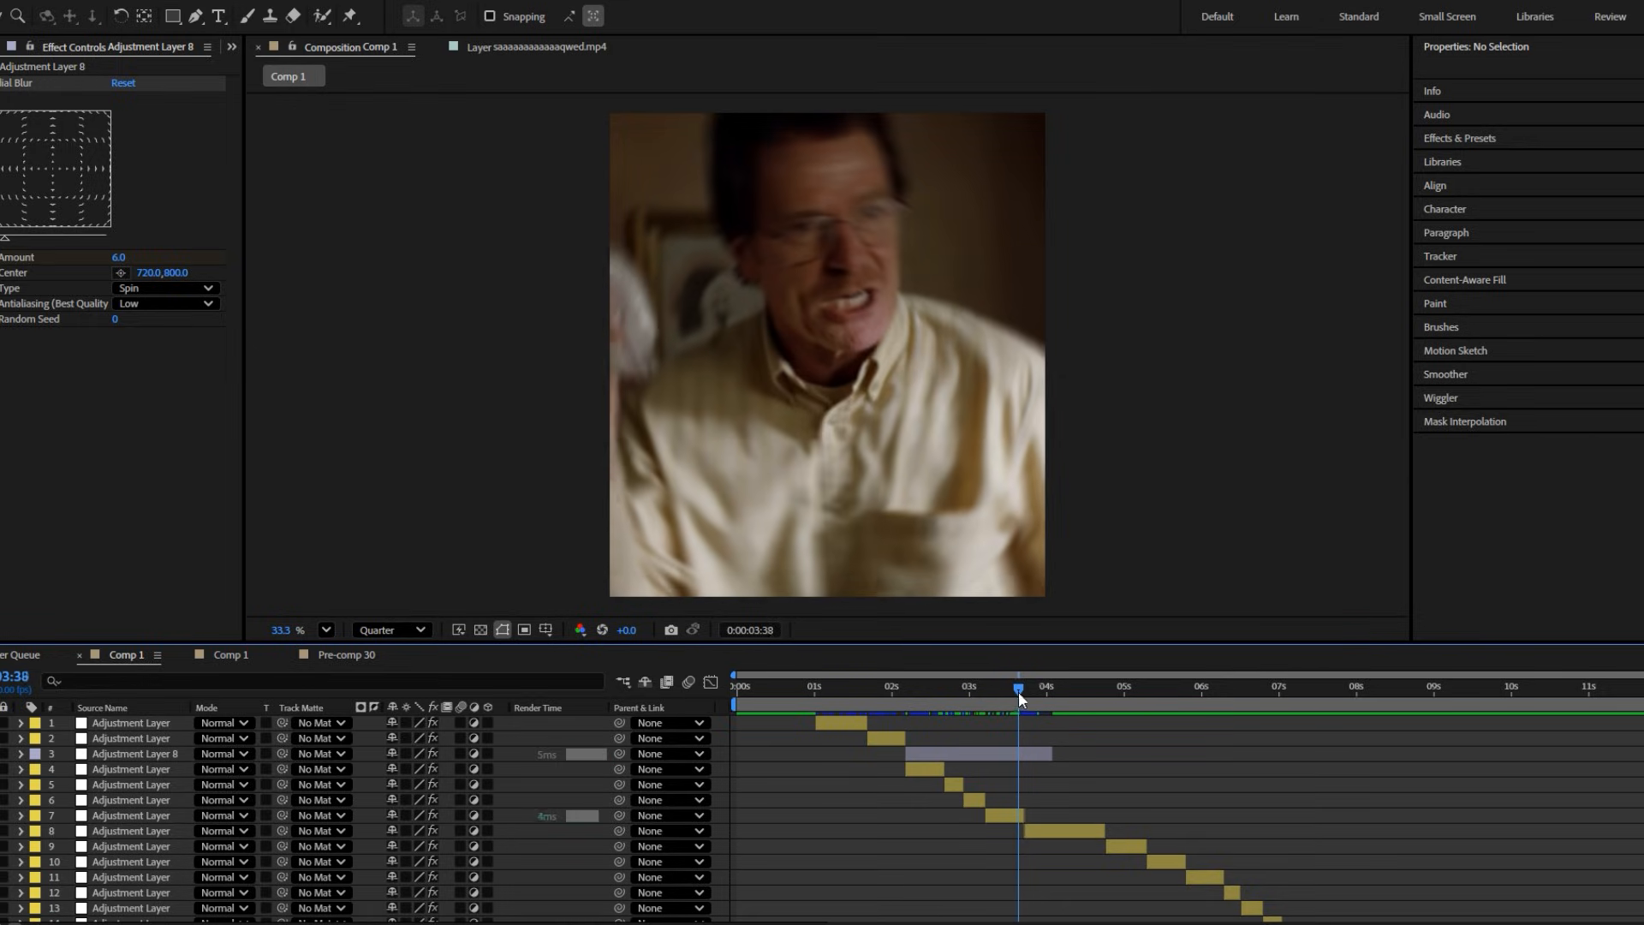
click(904, 685)
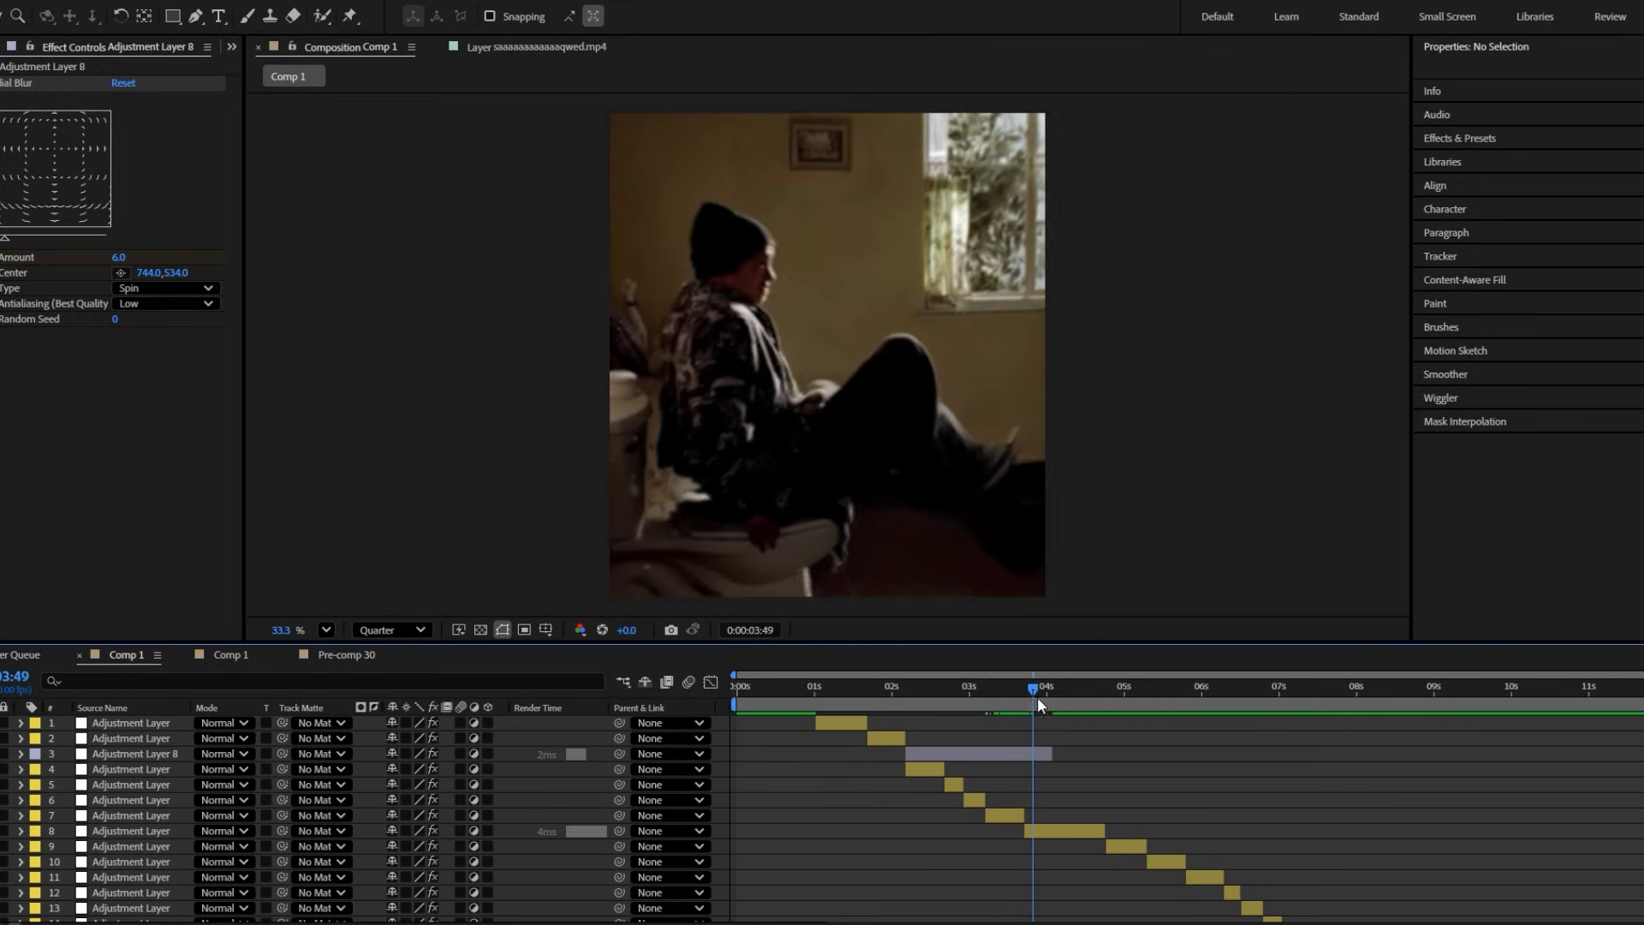
click(933, 685)
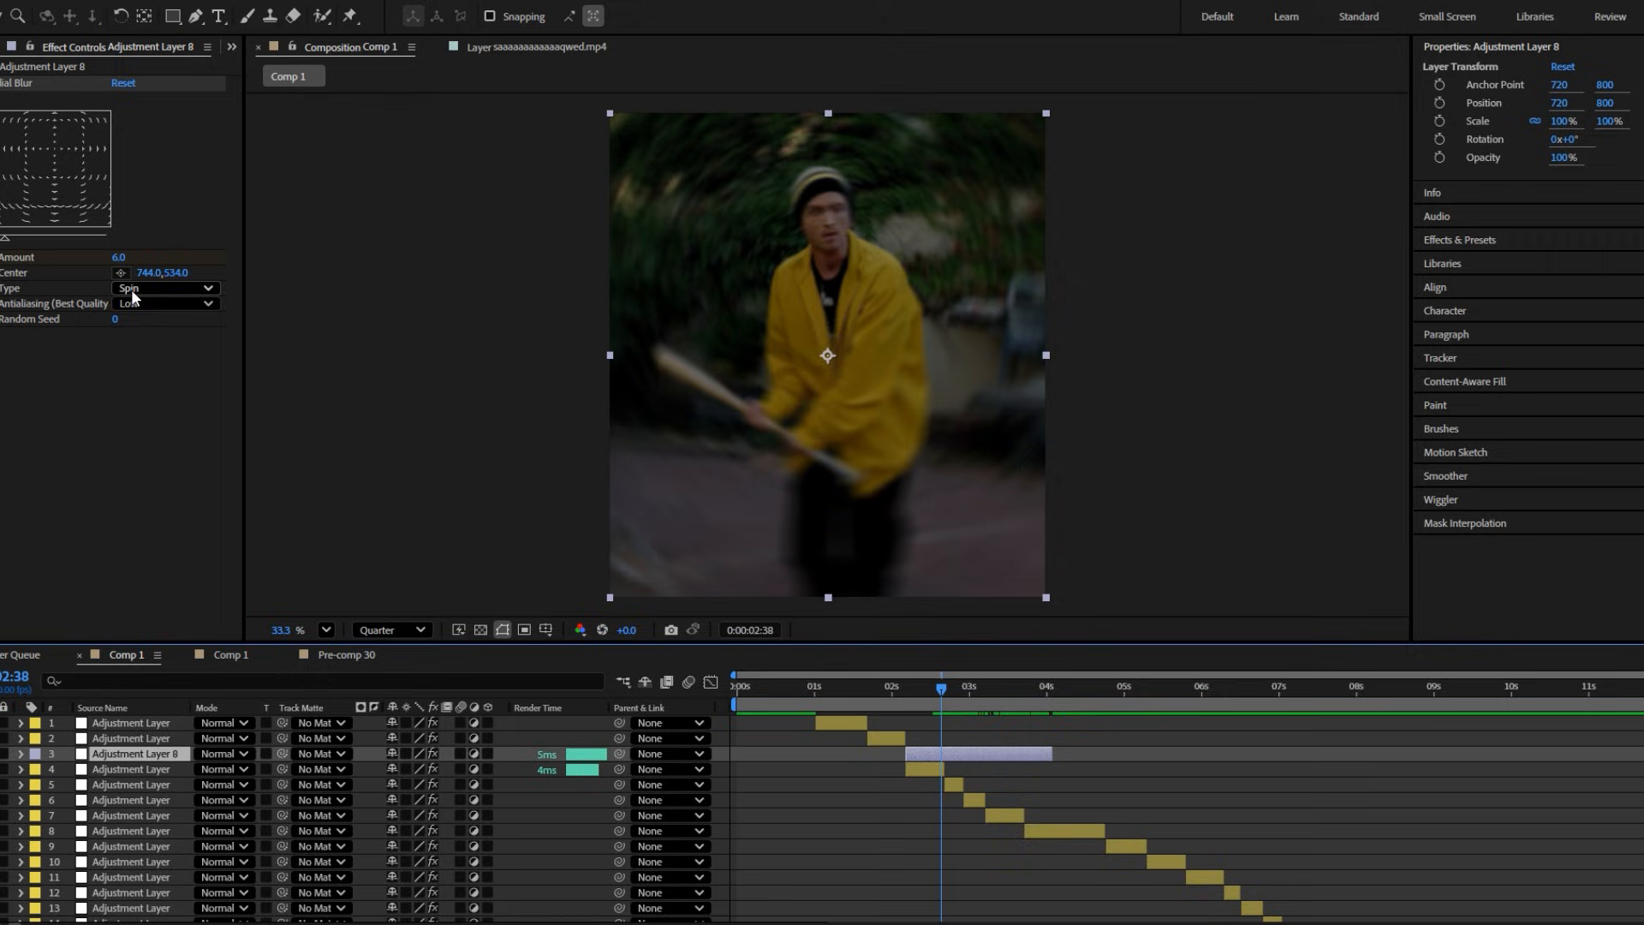
Step: Move the blur centre onto the subject's chest and set Antialiasing to High
drag(825, 354, 828, 310)
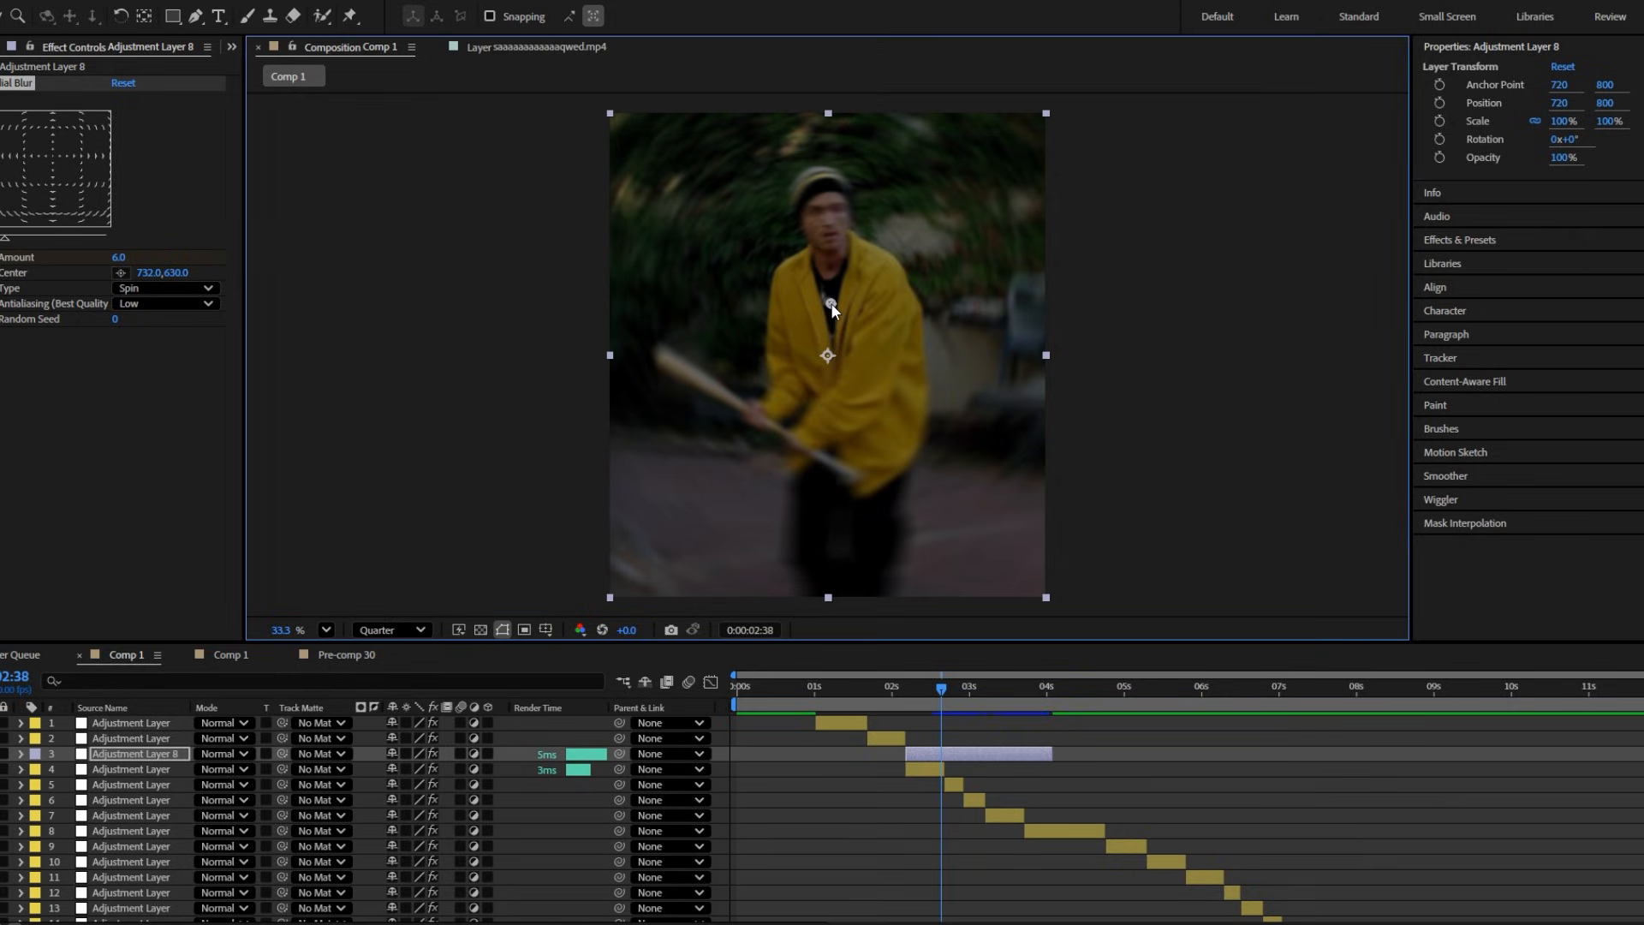
drag(832, 304, 849, 282)
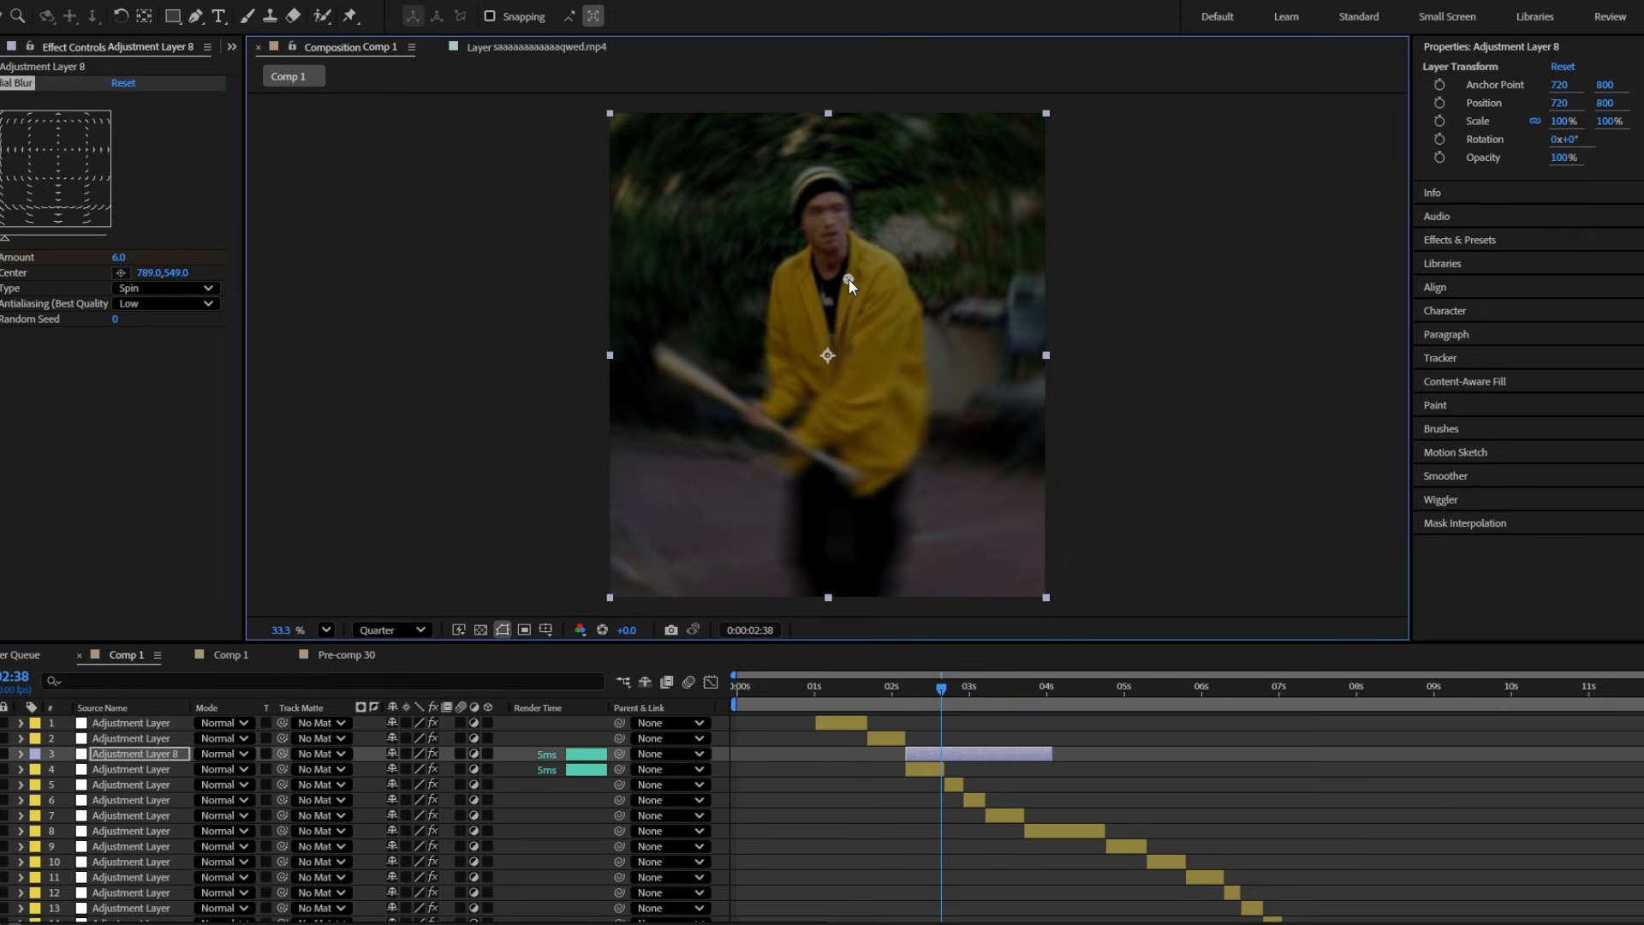
click(165, 303)
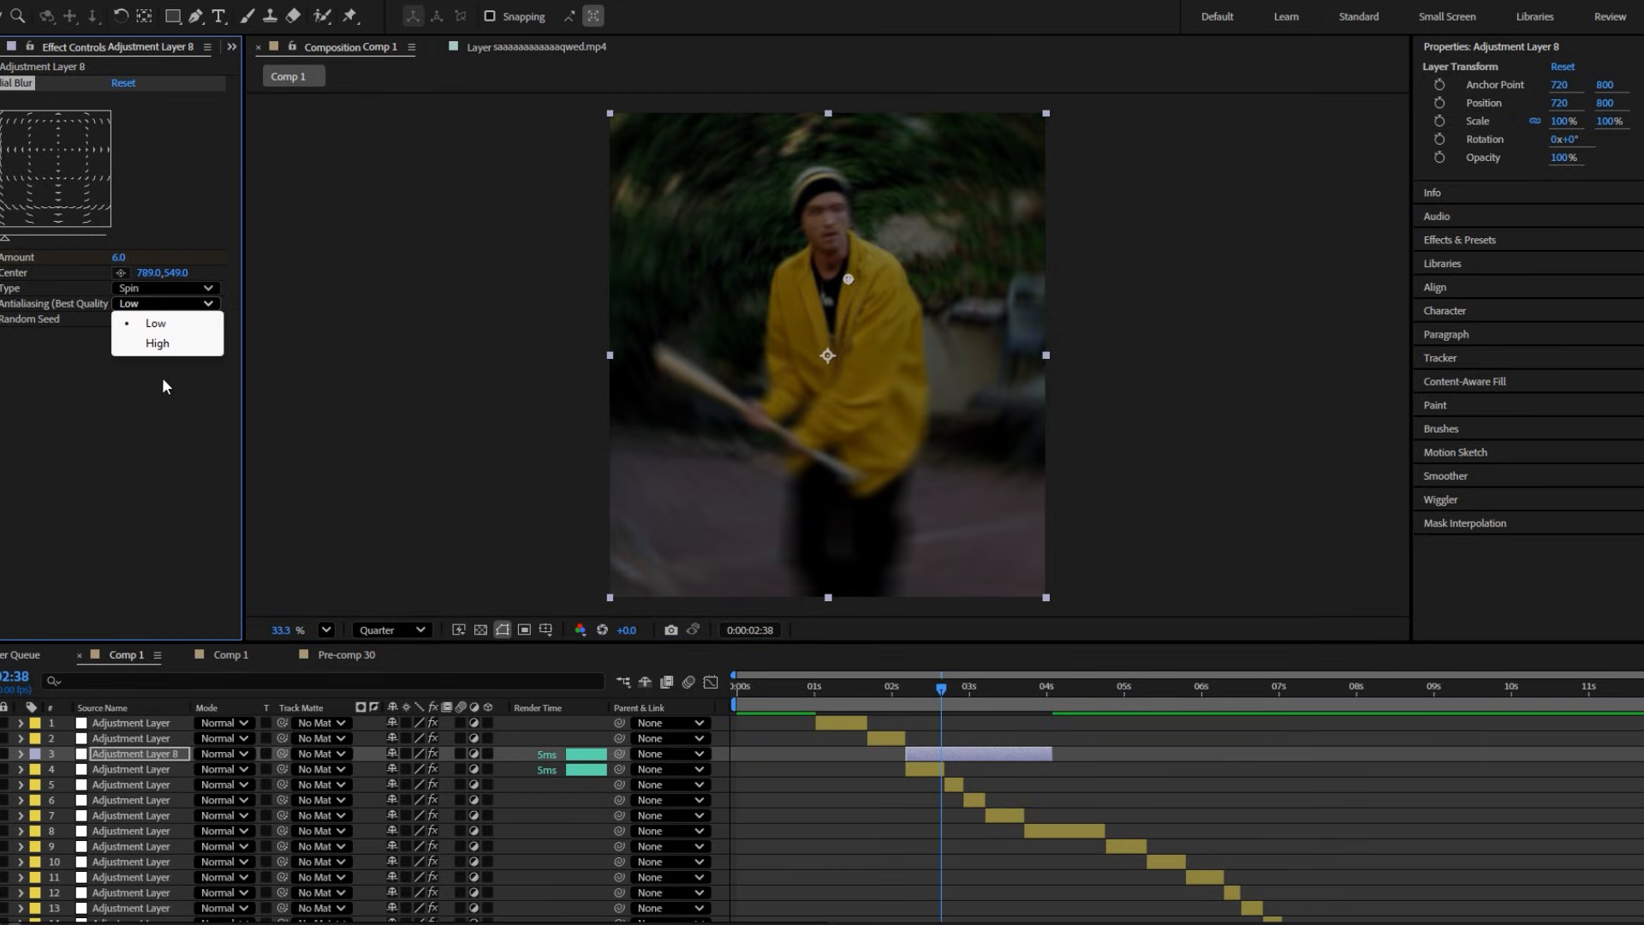
click(157, 343)
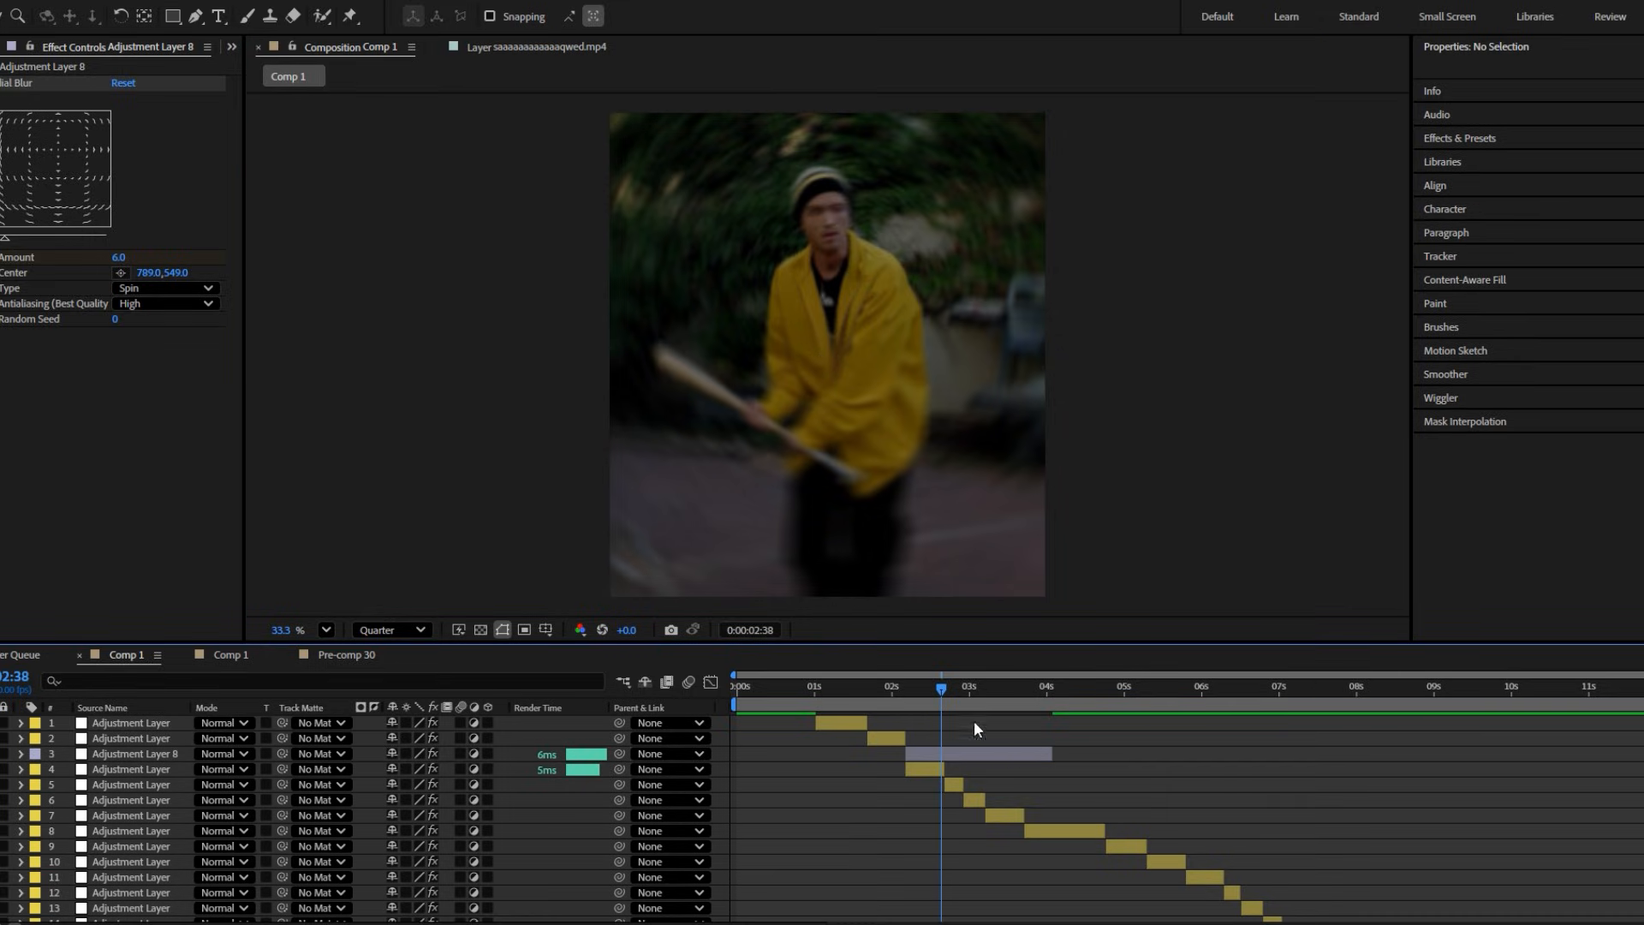
click(960, 687)
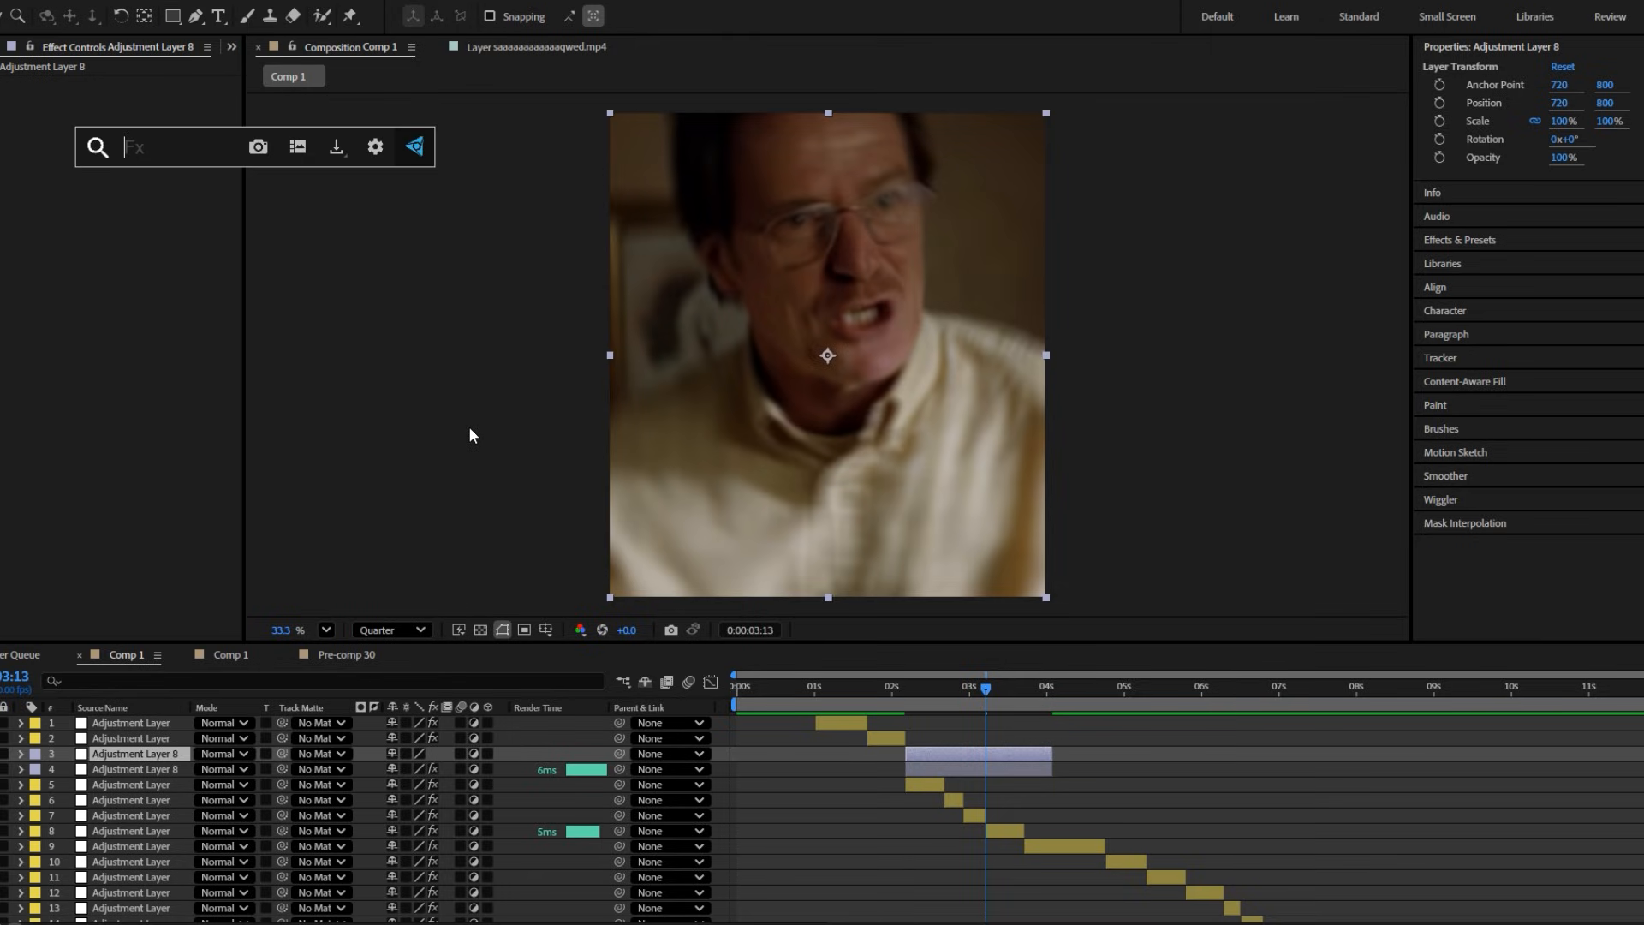
Step: Apply Posterize Time to the duplicated adjustment layer with Frame Rate 15
text(poste)
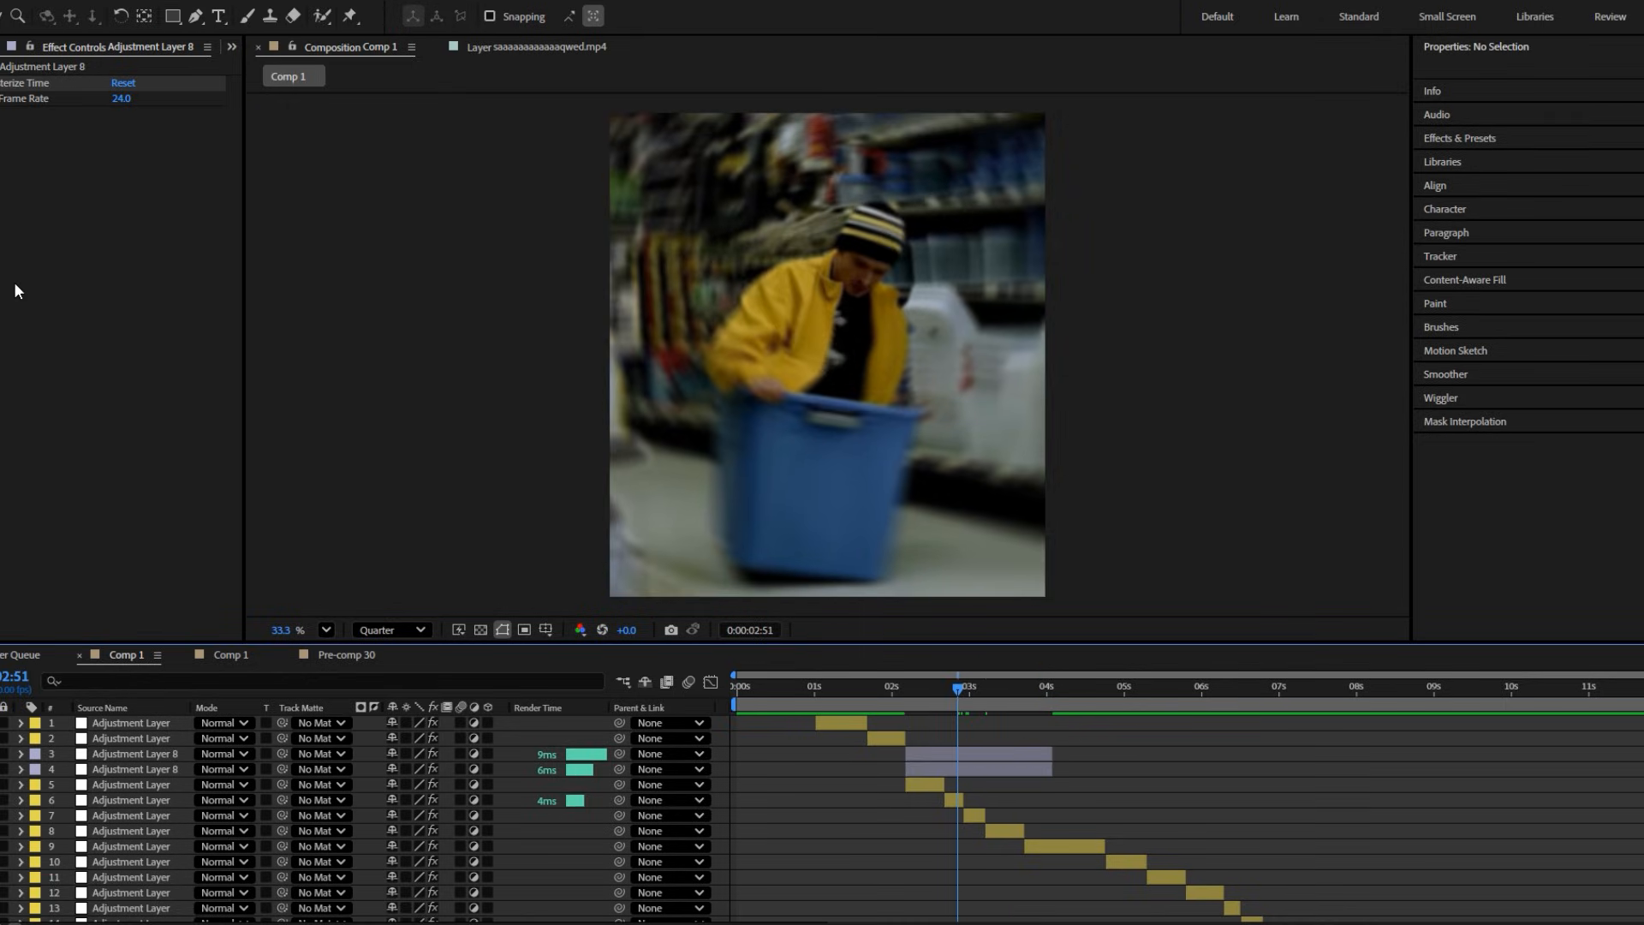
click(122, 99)
text(15)
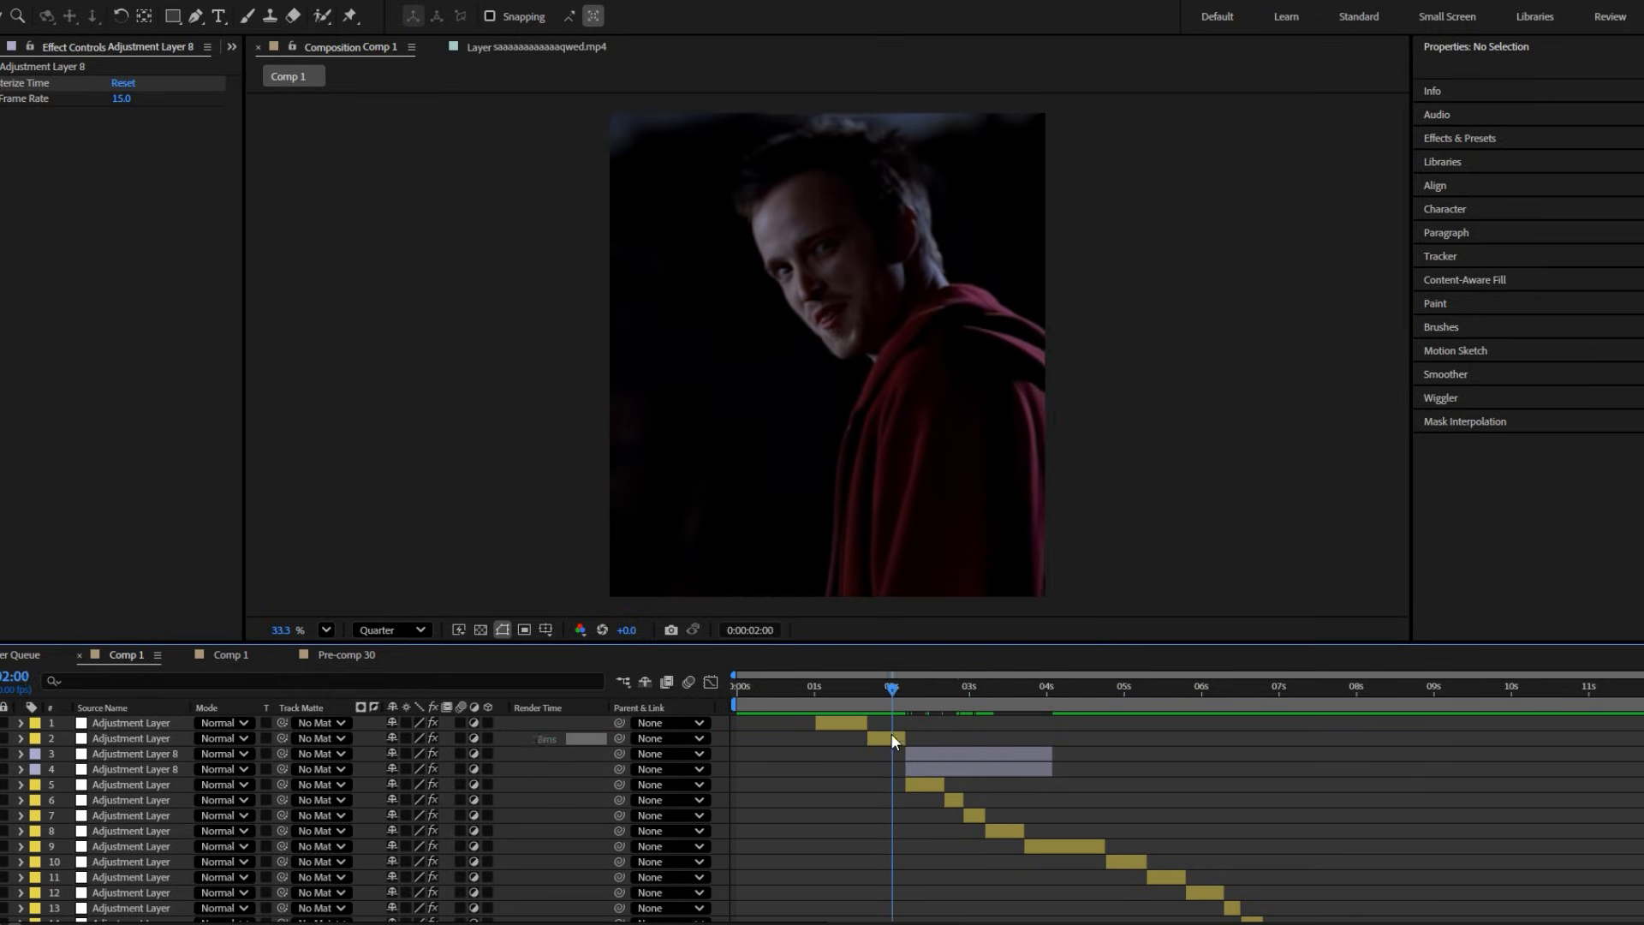
Step: Keyframe Opacity 0% at the in point, 100% shortly after and near the end, 0% at the out point
drag(890, 689, 909, 688)
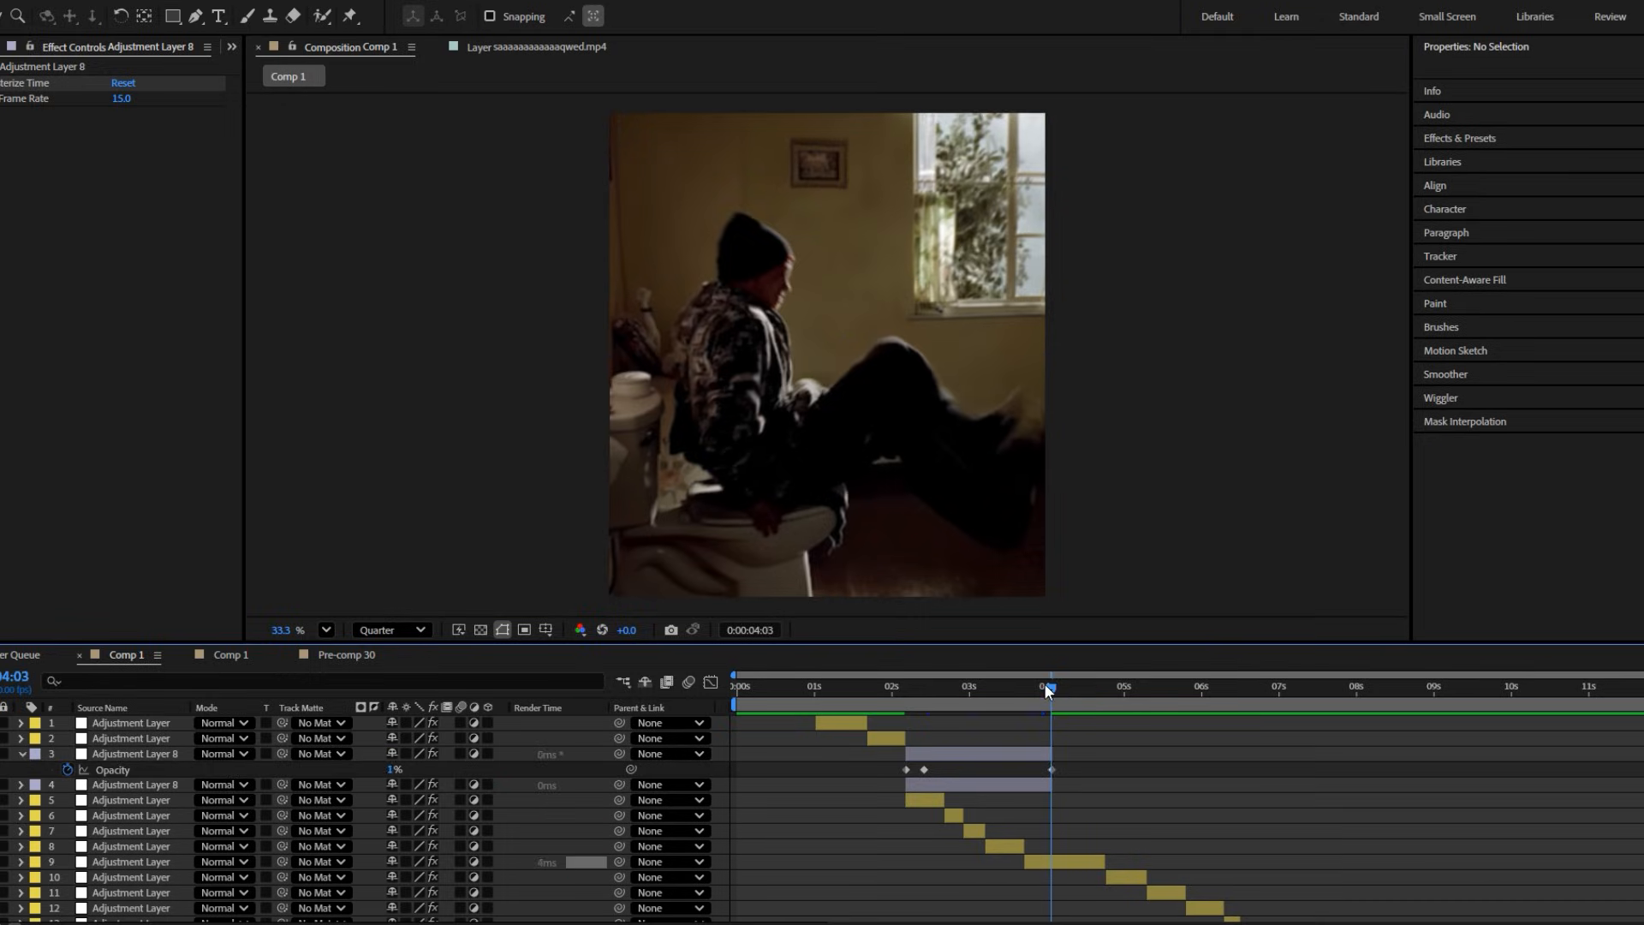
click(1044, 687)
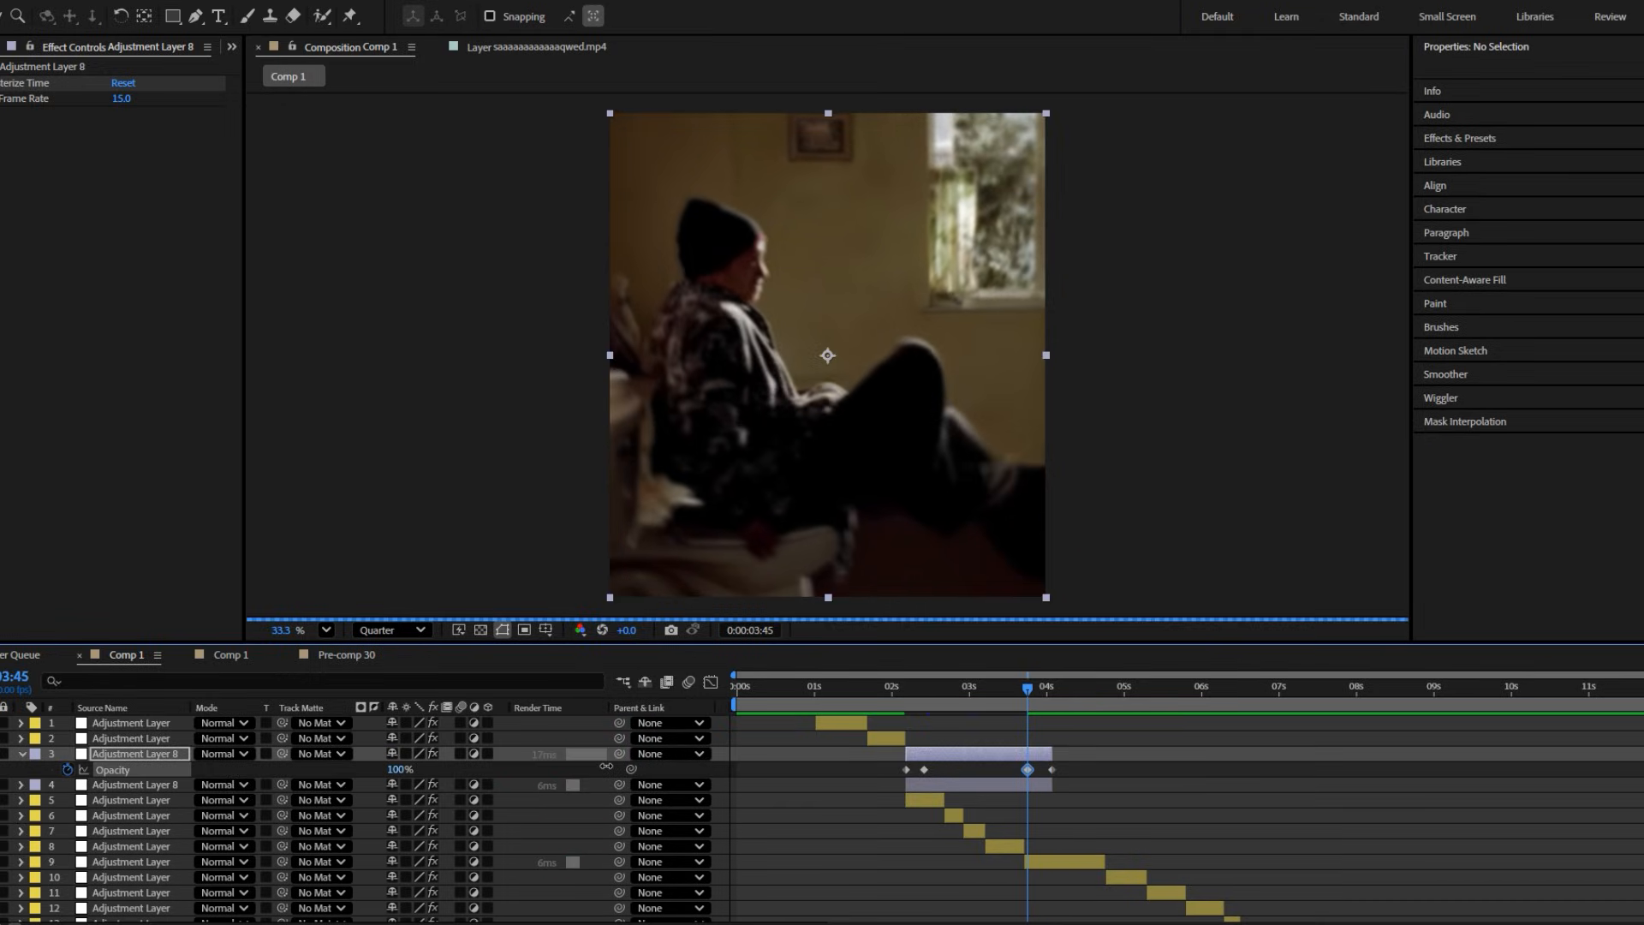
click(883, 684)
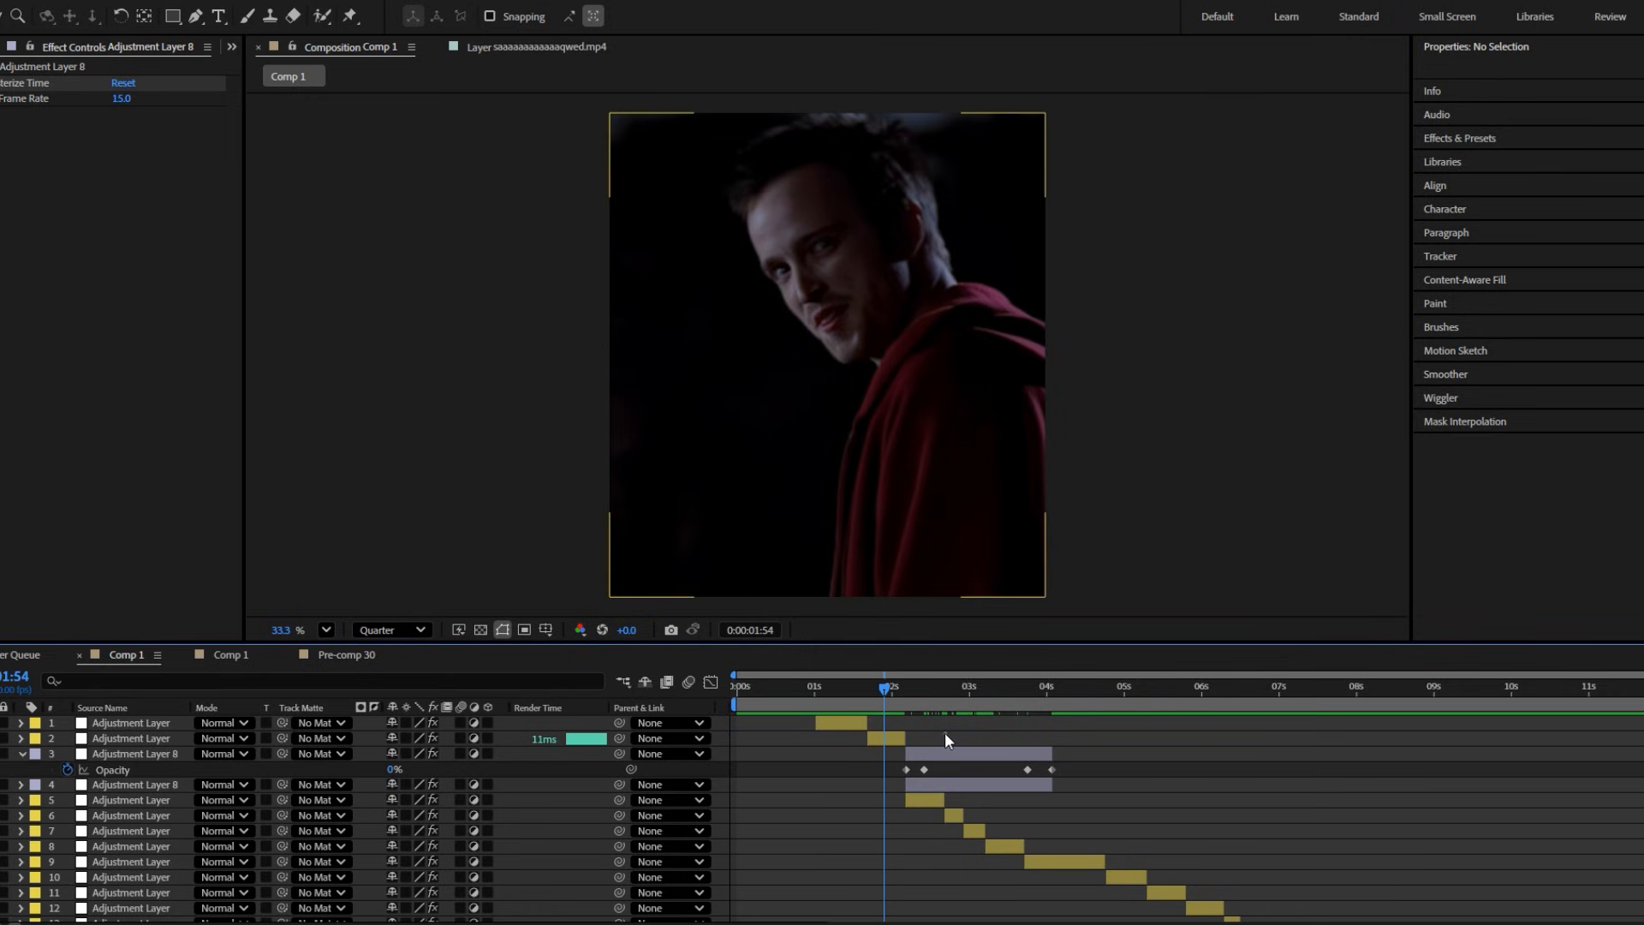